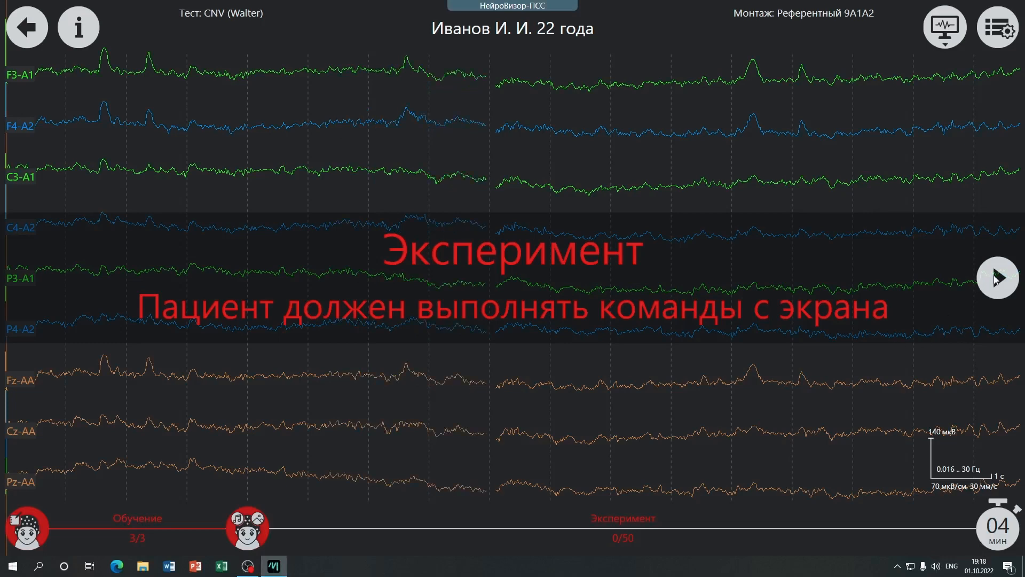
- Begin recording the CNV (Walter) Experiment stage after 3/3 training trials, presenting stimulus 1 of 50
left_click(997, 278)
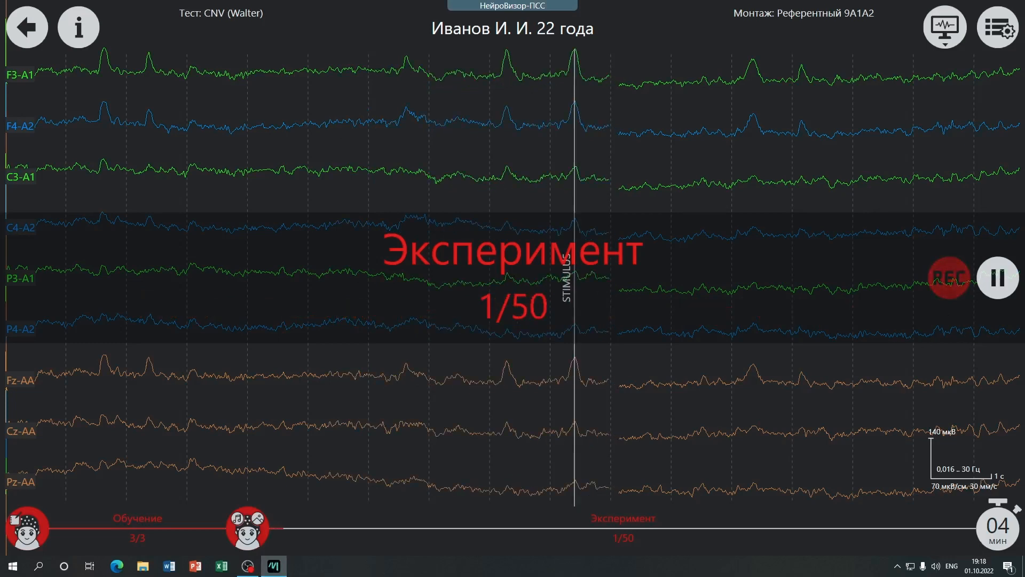